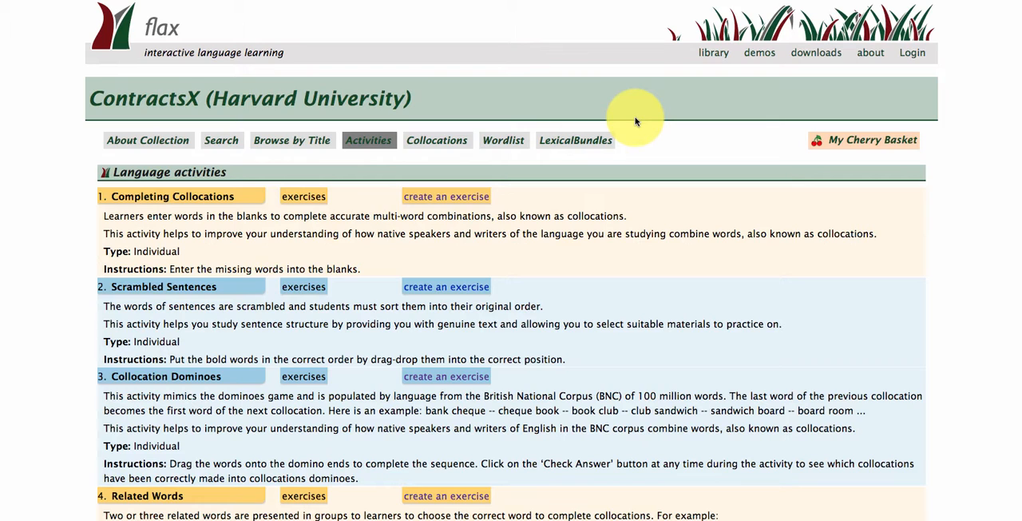
{"action": "mouse_move", "coordinate": [495, 224]}
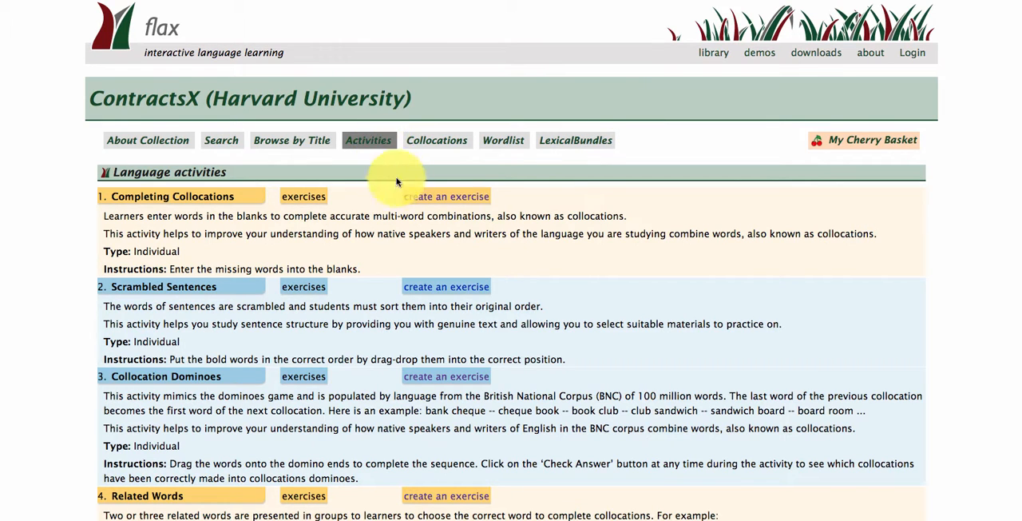
Step: Answer question 1 with 'subtle' and view the summary report showing a score of 1
{"action": "scroll", "scroll_direction": "down", "scroll_amount": 3}
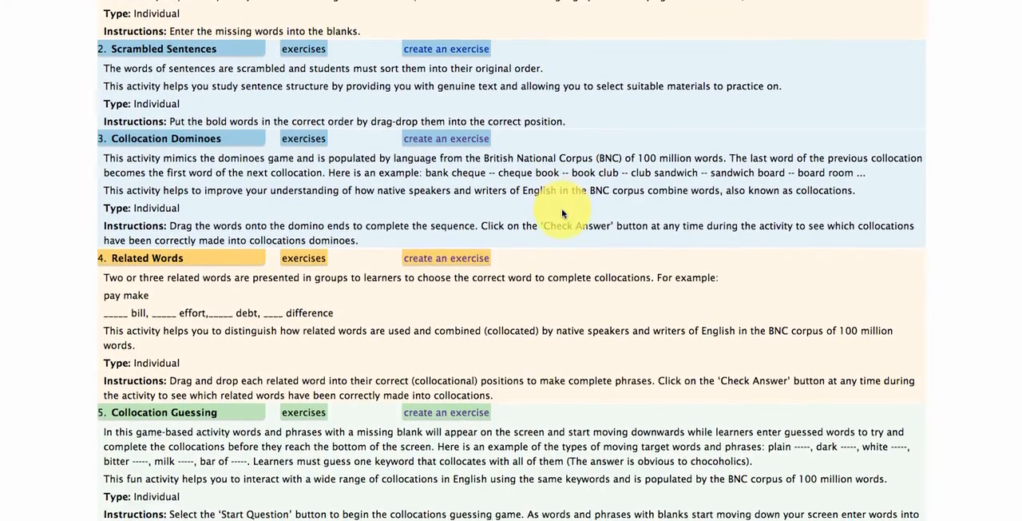
{"action": "scroll", "scroll_direction": "up", "scroll_amount": 3}
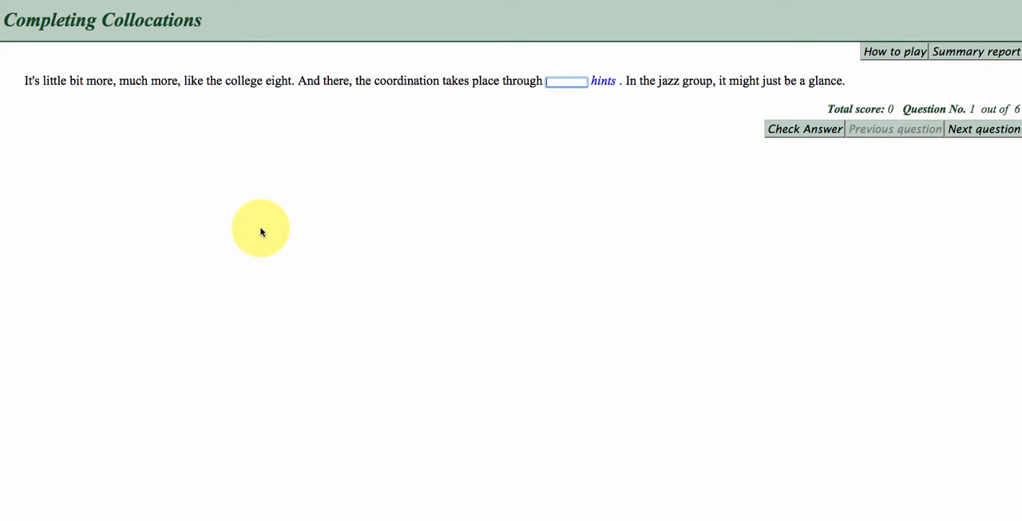
{"action": "mouse_move", "coordinate": [623, 179]}
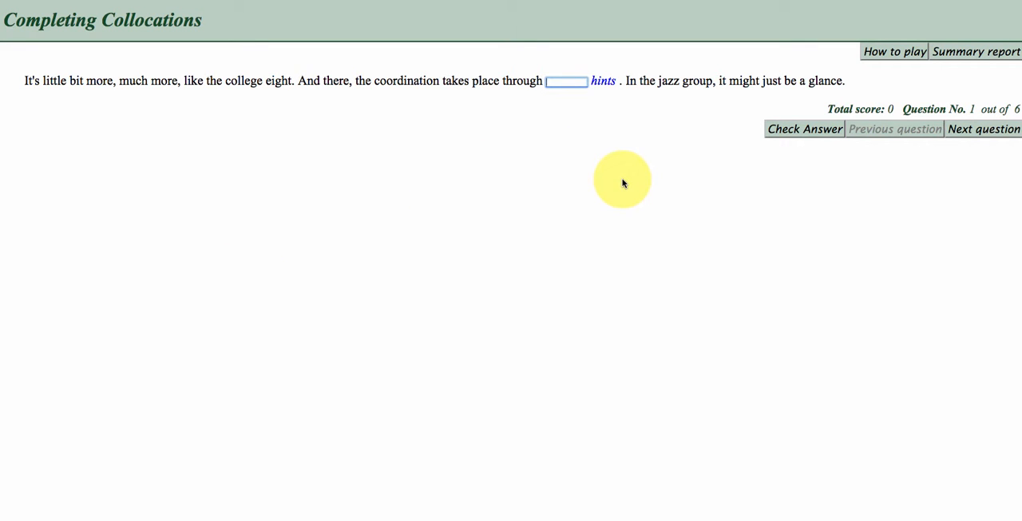
{"action": "type", "text": "sub"}
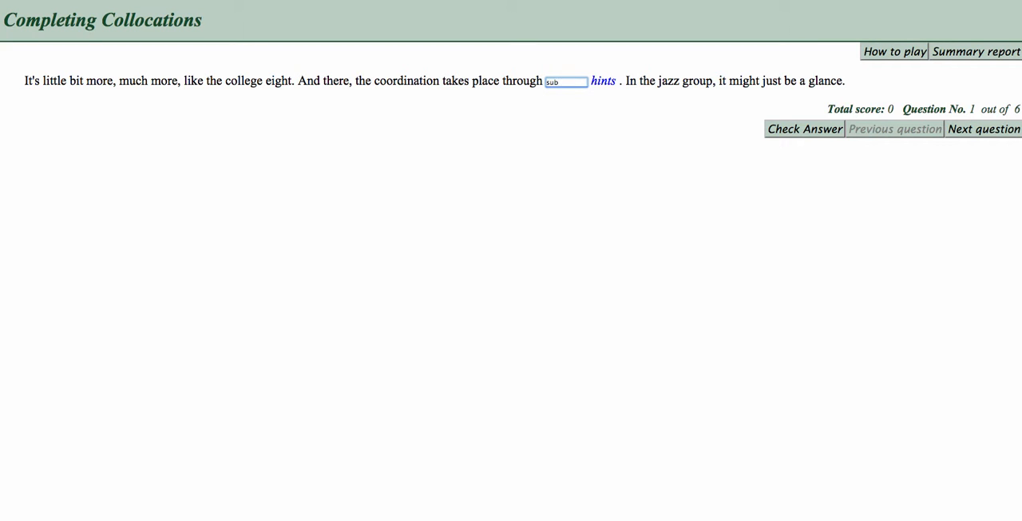
{"action": "left_click", "coordinate": [804, 129]}
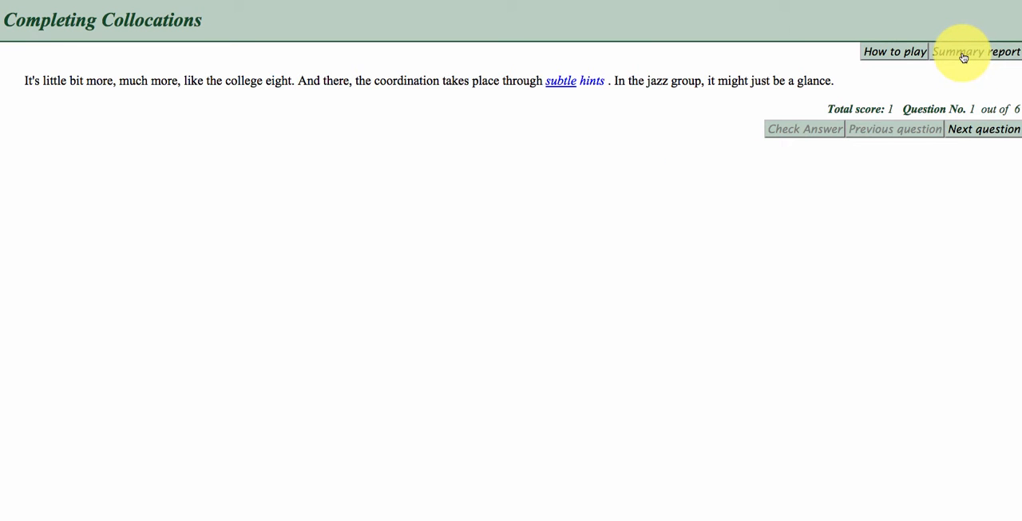
{"action": "left_click", "coordinate": [977, 51]}
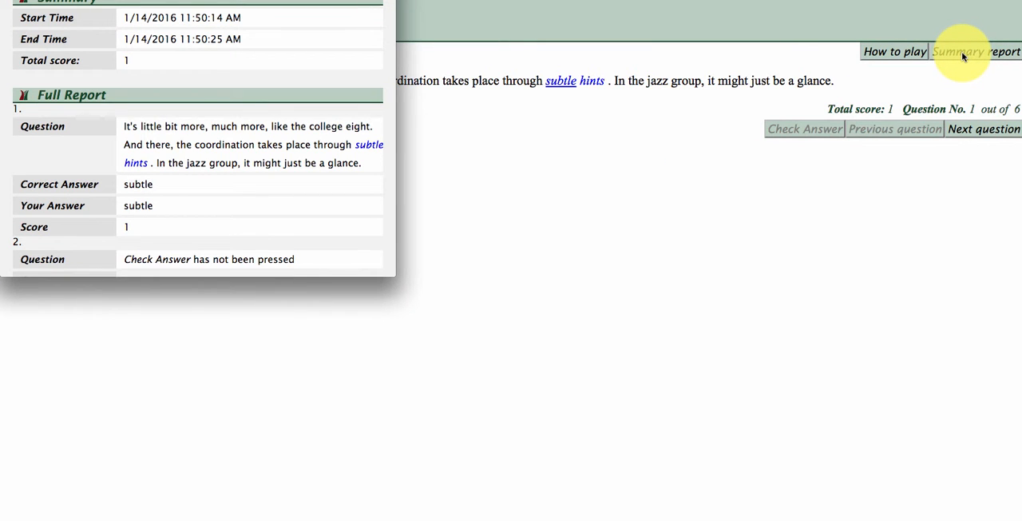
{"action": "mouse_move", "coordinate": [278, 271]}
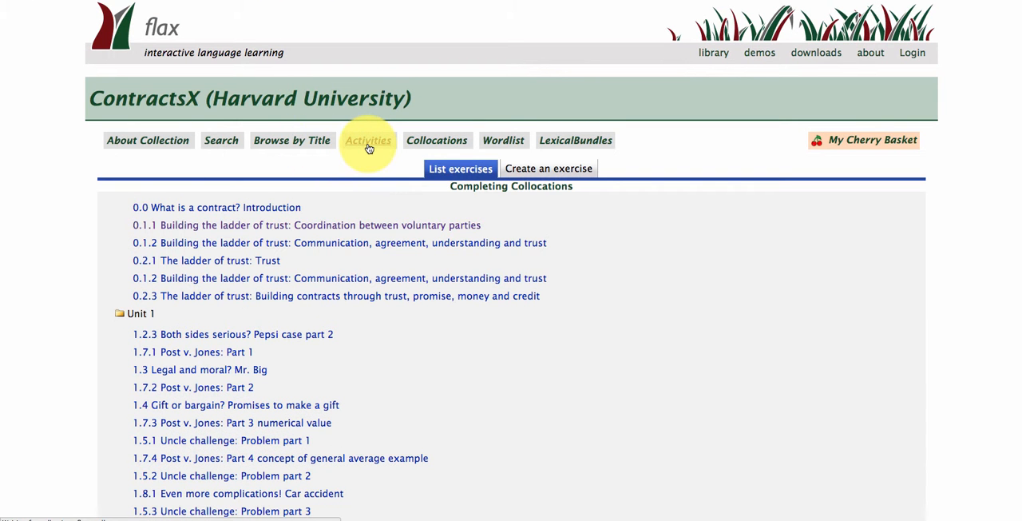
Step: From Activities, open a ContractsX Collocation Dominoes exercise, starting at 0 of 10
{"action": "left_click", "coordinate": [369, 140]}
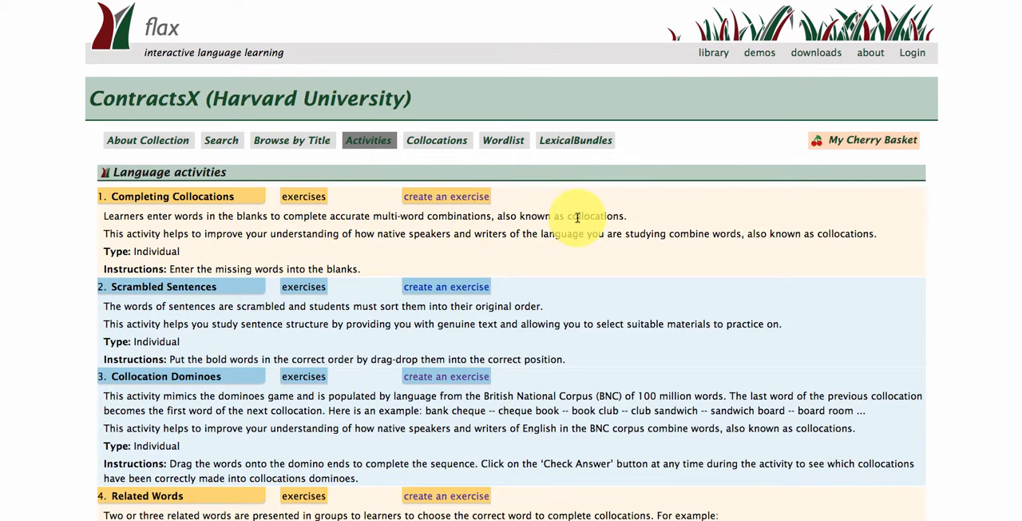
{"action": "scroll", "scroll_direction": "down", "scroll_amount": 3}
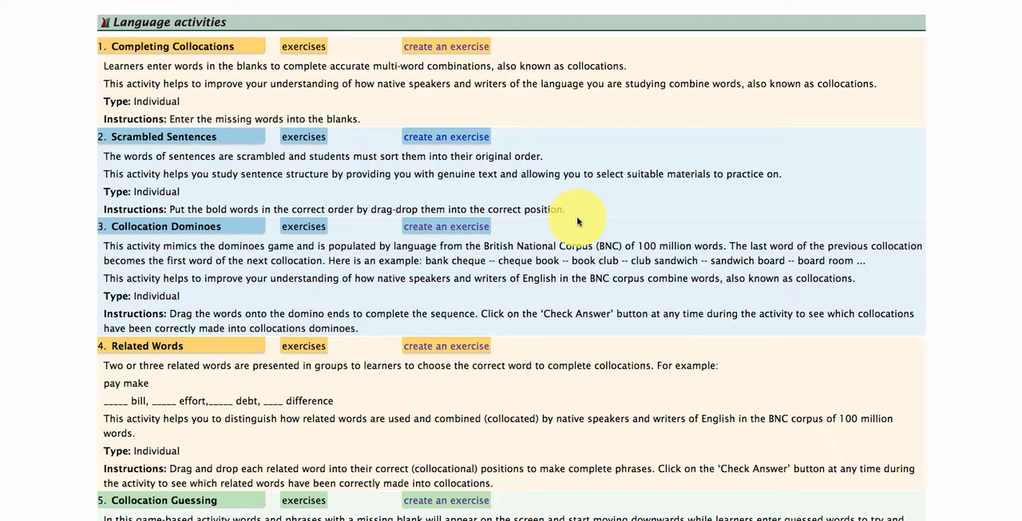
{"action": "scroll", "scroll_direction": "down", "scroll_amount": 3}
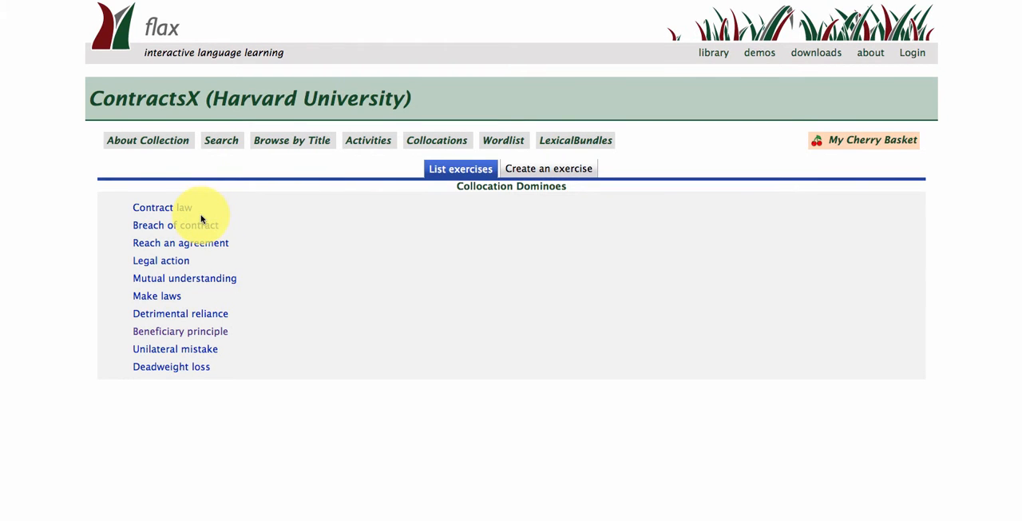
{"action": "left_click", "coordinate": [179, 331]}
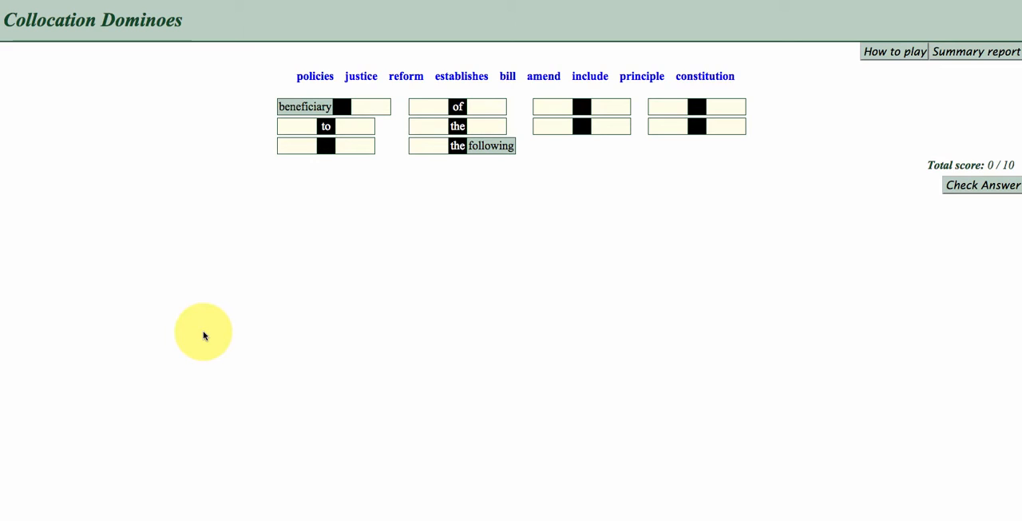
{"action": "mouse_move", "coordinate": [446, 256]}
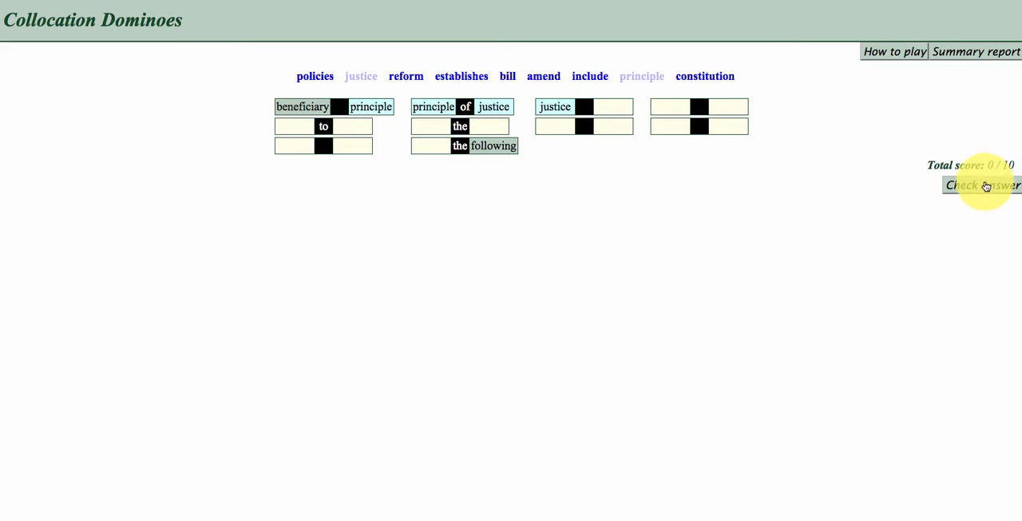
{"action": "mouse_move", "coordinate": [381, 68]}
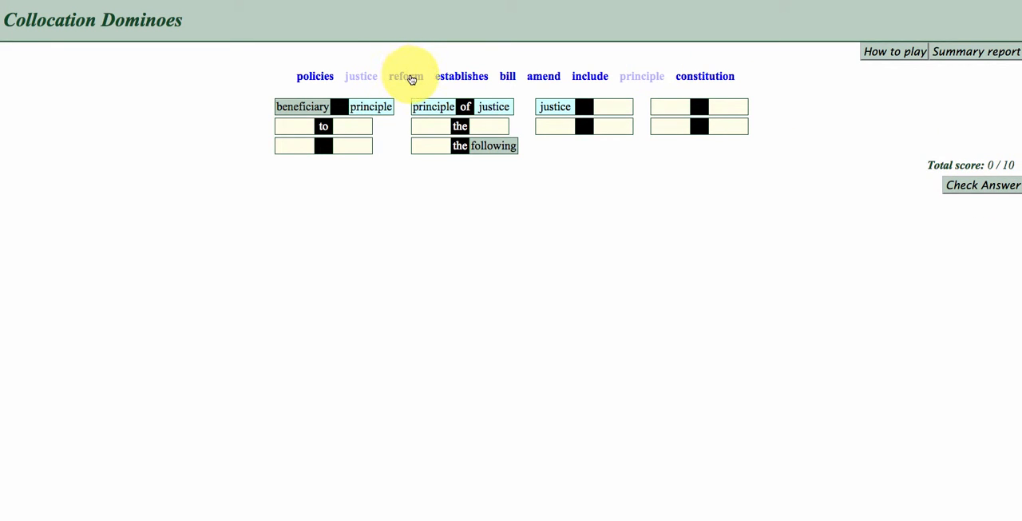
Step: Place 'reform' after 'justice' and check the dominoes, scoring 4 of 10
{"action": "left_click_drag", "start_coordinate": [406, 76], "coordinate": [655, 112]}
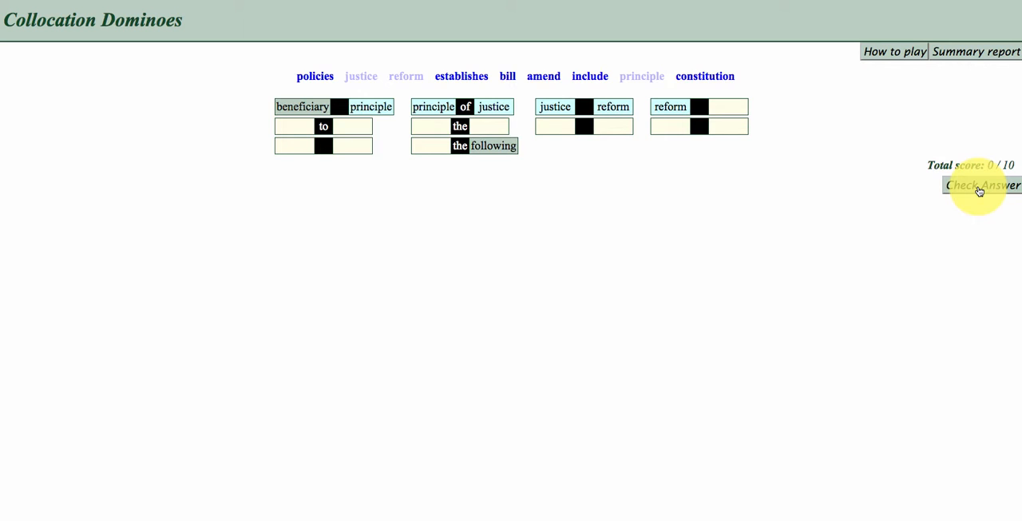
{"action": "left_click", "coordinate": [982, 184]}
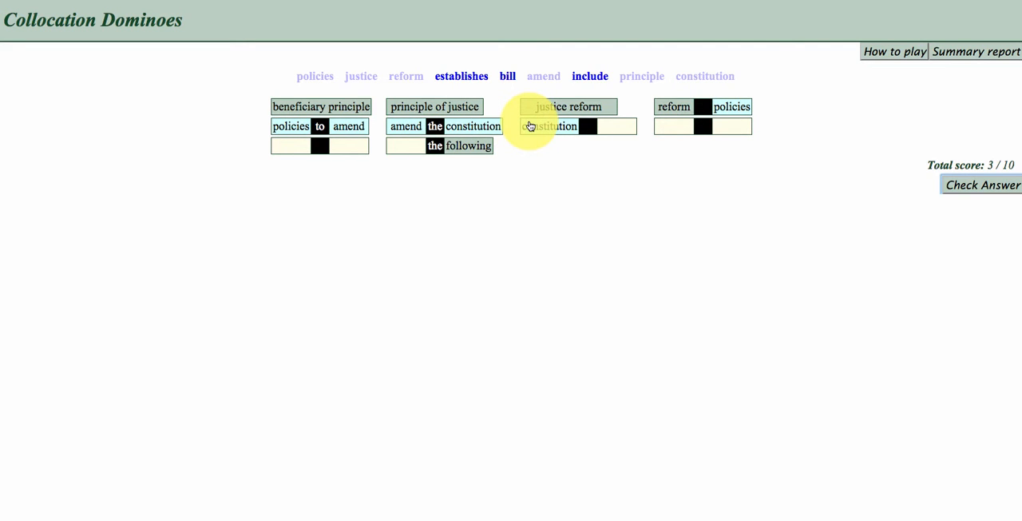
{"action": "left_click", "coordinate": [981, 184]}
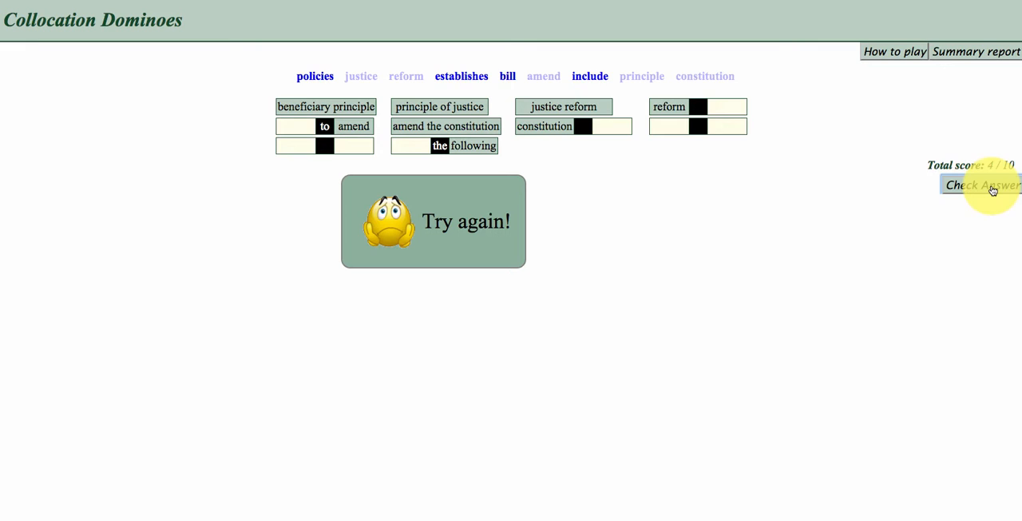
Step: Fill in bill, establishes, policies and include to complete all dominoes, scoring 10 of 10
{"action": "left_click", "coordinate": [981, 184]}
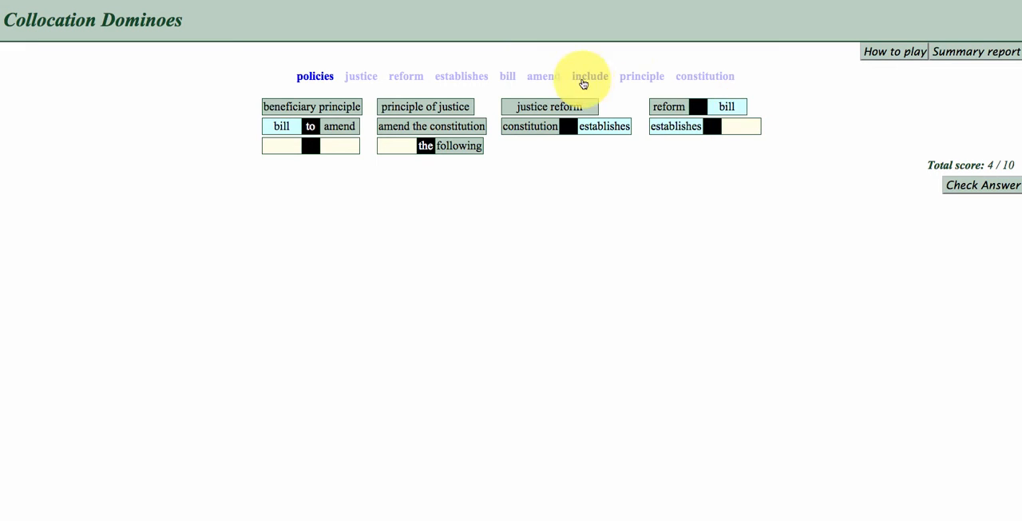
{"action": "left_click", "coordinate": [590, 76]}
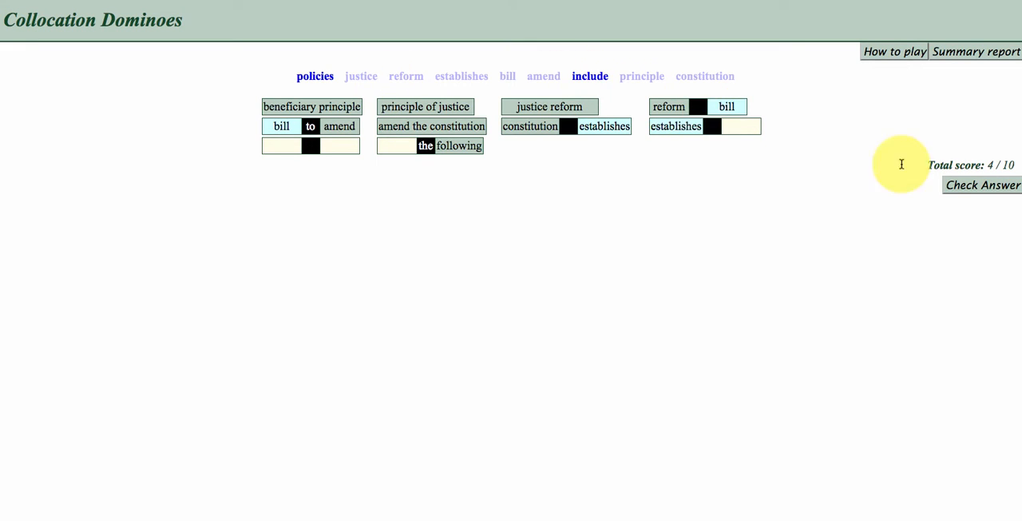
{"action": "left_click", "coordinate": [982, 185]}
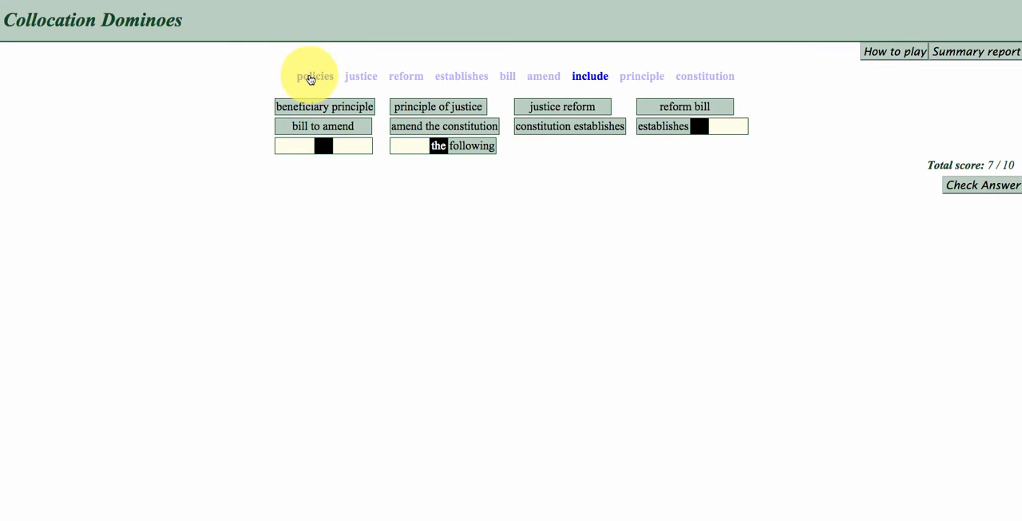
{"action": "left_click_drag", "start_coordinate": [310, 76], "coordinate": [735, 126]}
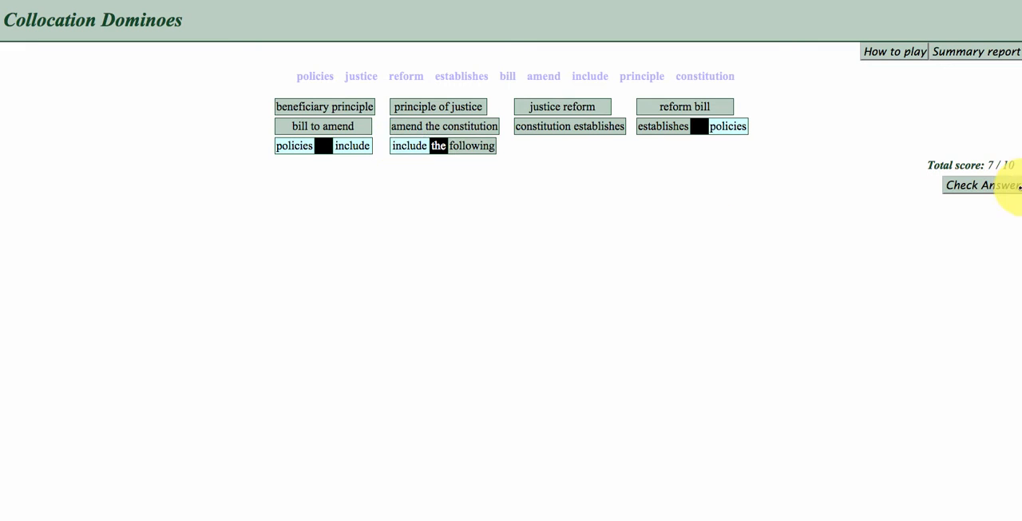
{"action": "left_click", "coordinate": [981, 185]}
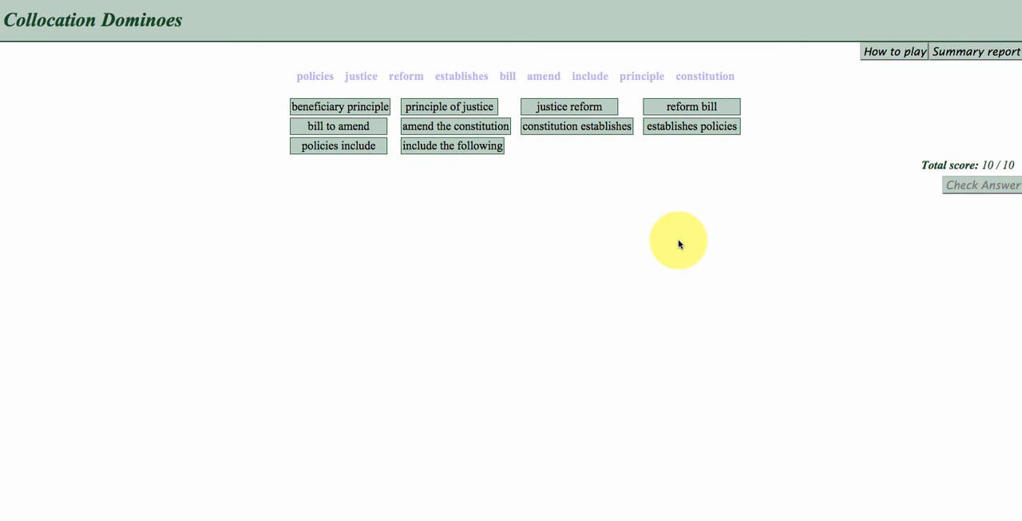
Step: View example sentences for the 'constitution establishes' and 'justice reform' dominoes
{"action": "left_click_drag", "start_coordinate": [679, 240], "coordinate": [591, 132]}
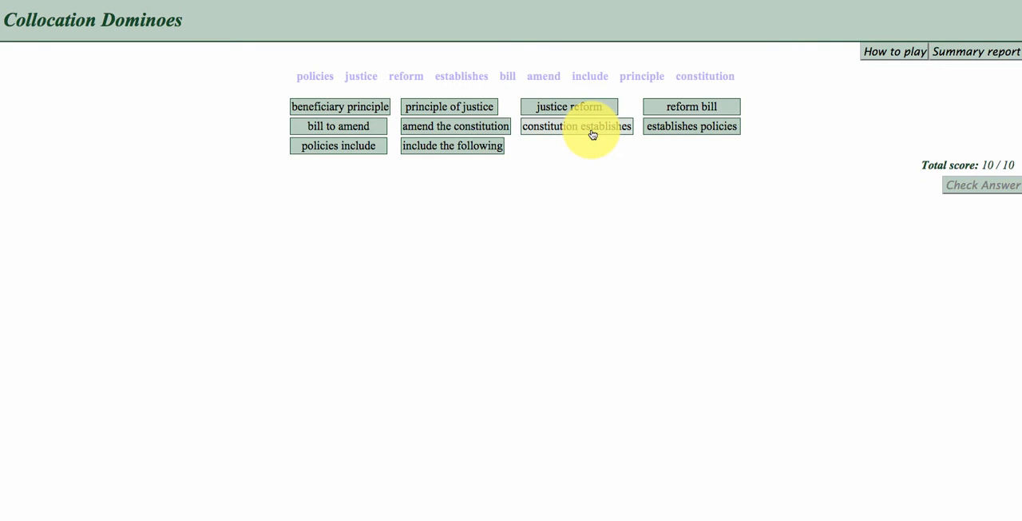
{"action": "left_click", "coordinate": [577, 126]}
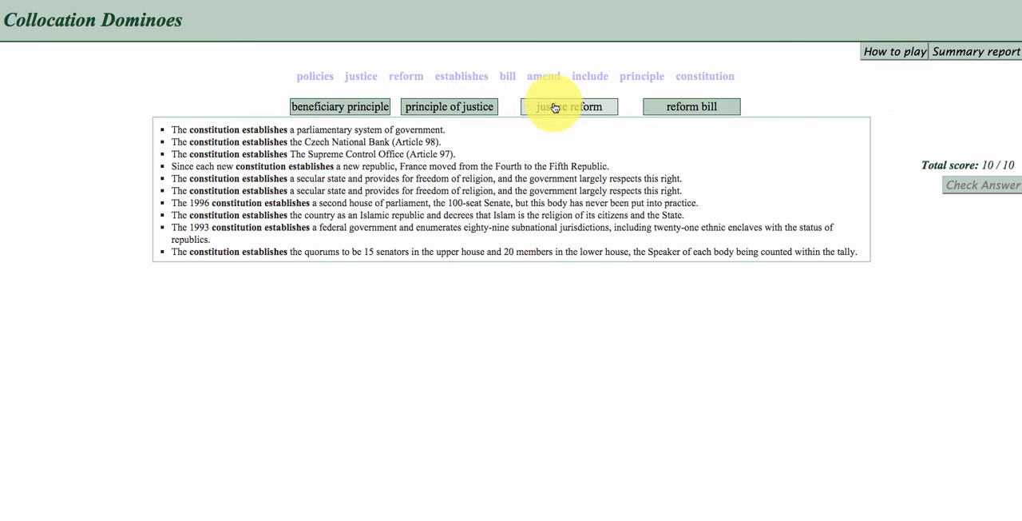
{"action": "left_click", "coordinate": [568, 106]}
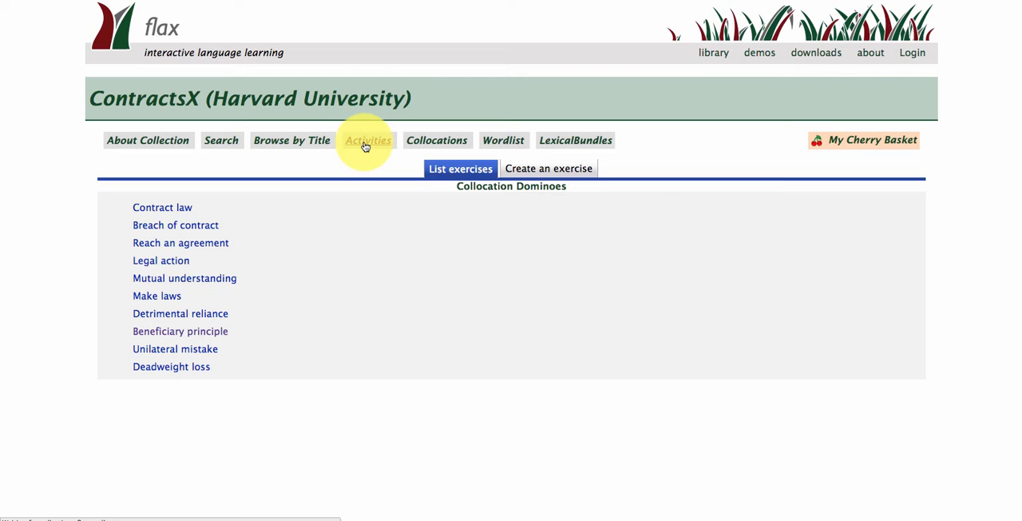
Step: From Activities, open a Collocation Guessing exercise at question 1 of 2
{"action": "left_click", "coordinate": [369, 140]}
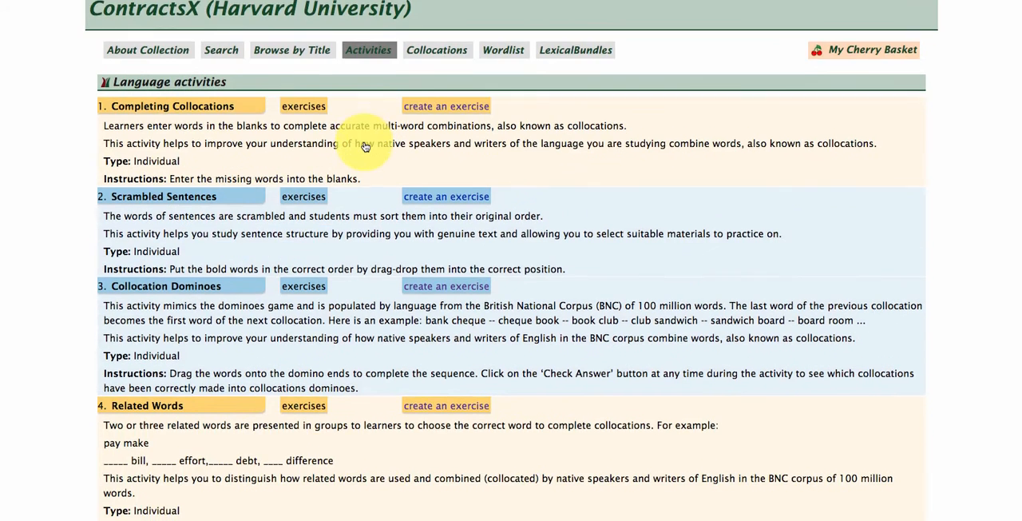
{"action": "scroll", "scroll_direction": "down", "scroll_amount": 3}
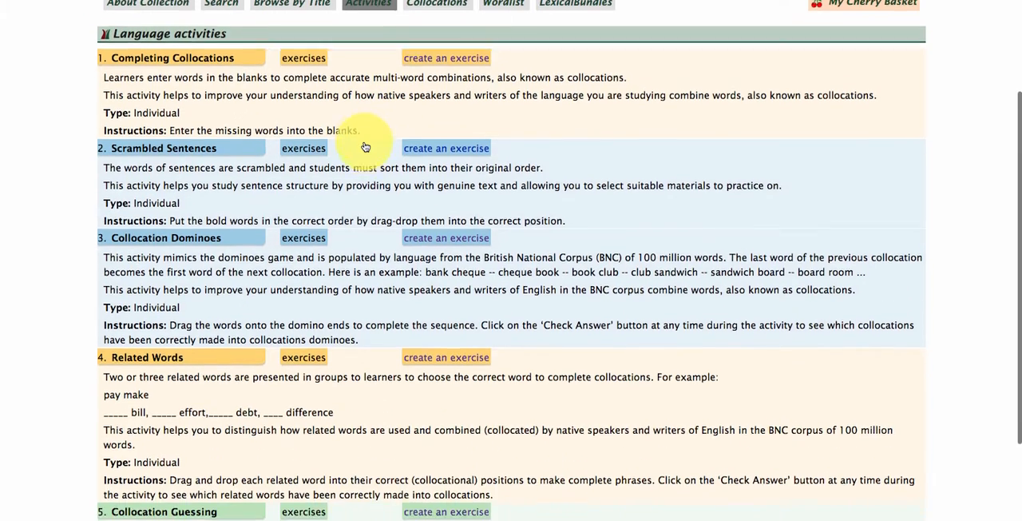
{"action": "scroll", "scroll_direction": "down", "scroll_amount": 3}
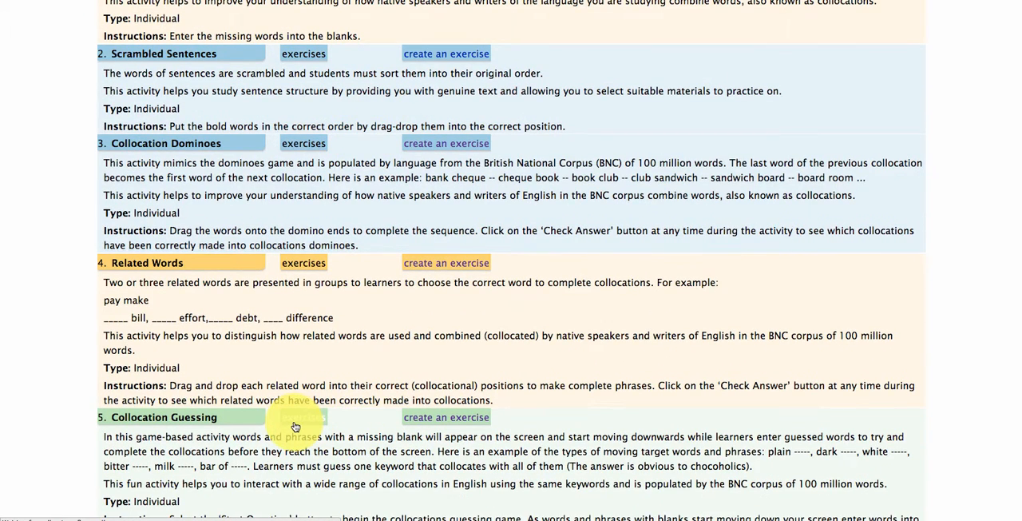
{"action": "left_click", "coordinate": [304, 416]}
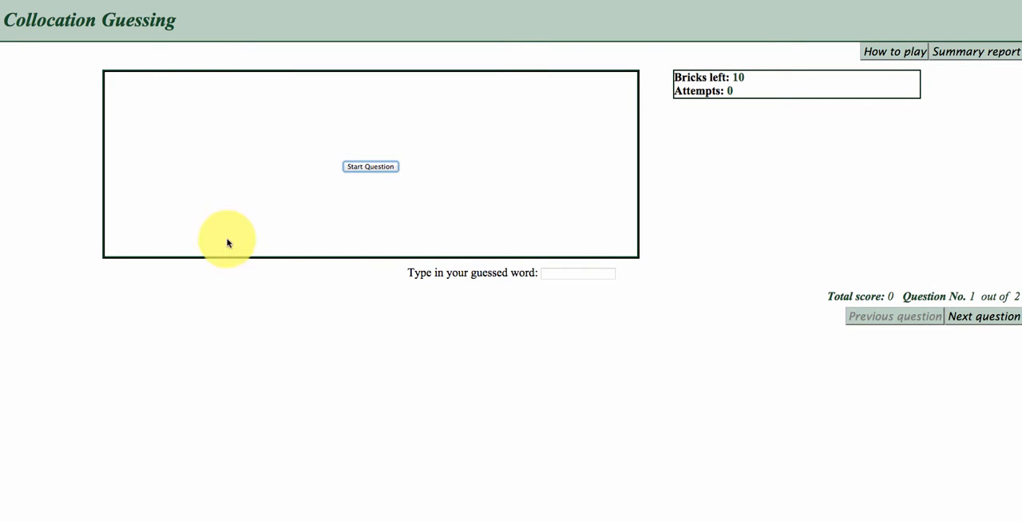
{"action": "mouse_move", "coordinate": [370, 166]}
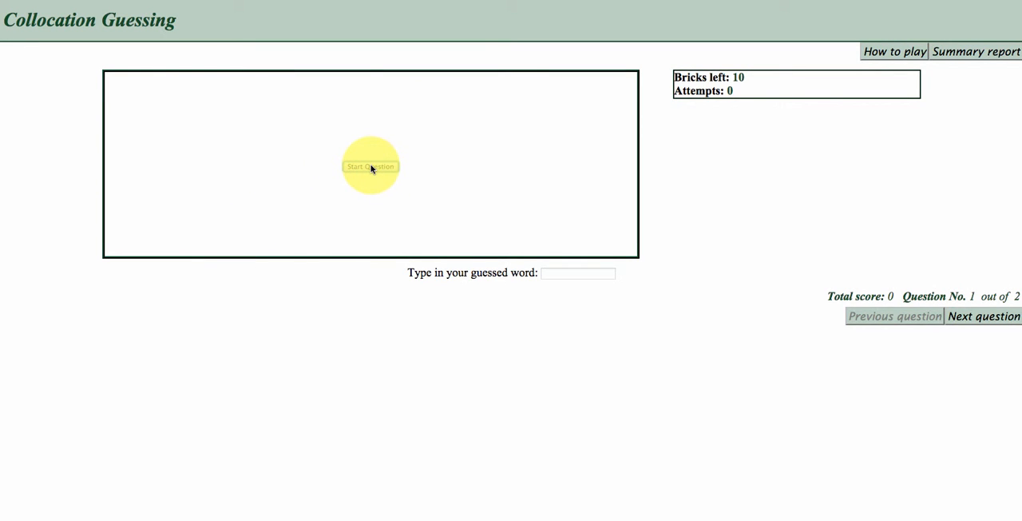
Step: Play question 1 until 'reciprocal' is revealed, read reciprocal rights and basis samples, continue
{"action": "left_click", "coordinate": [369, 167]}
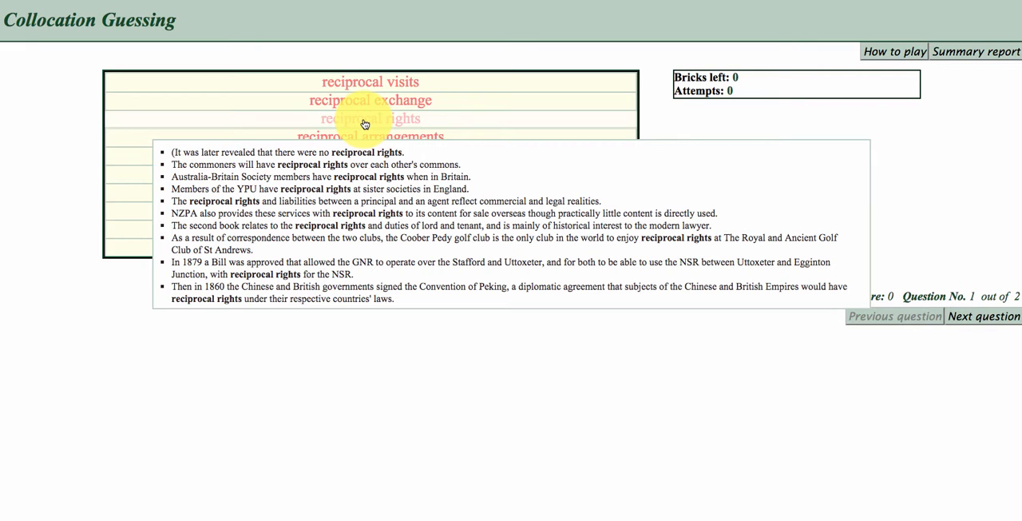
{"action": "left_click", "coordinate": [370, 118]}
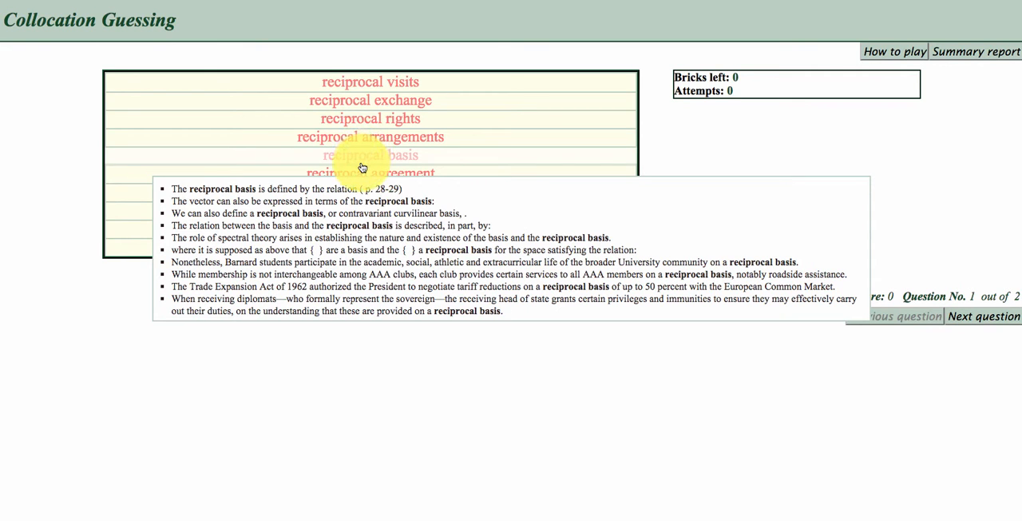
{"action": "left_click", "coordinate": [984, 316]}
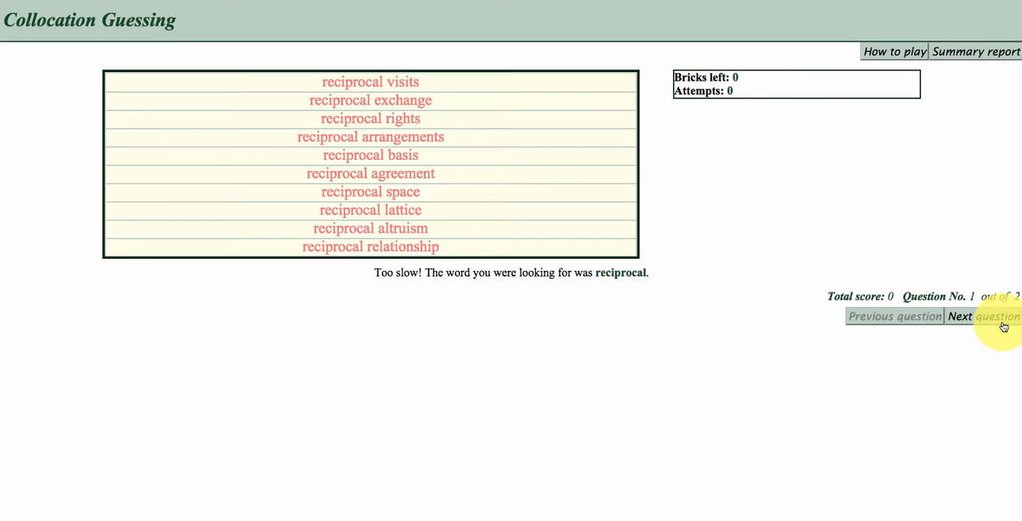
{"action": "left_click", "coordinate": [994, 316]}
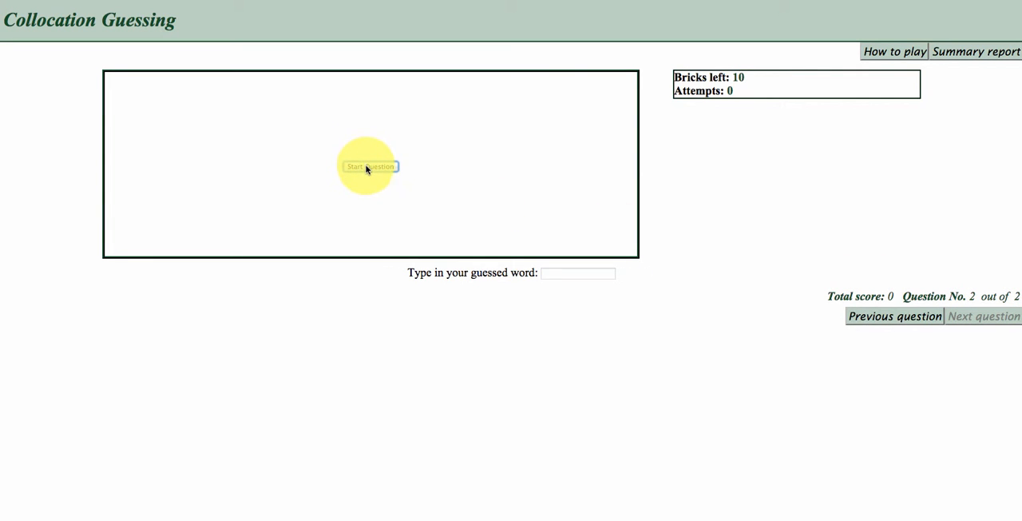
Step: Guess 'mutual' on question 2 for 4 of 10 and read 'mutual understanding' samples
{"action": "left_click", "coordinate": [368, 166]}
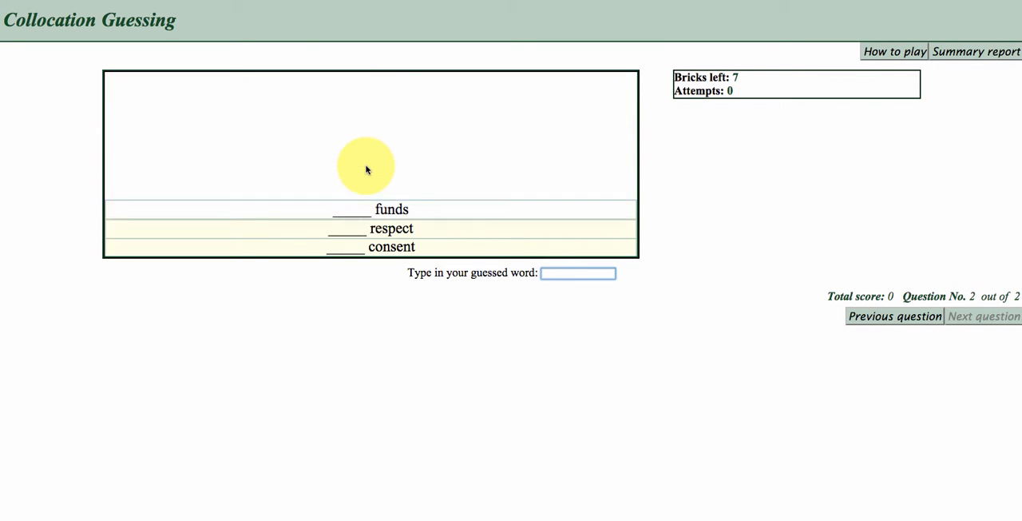
{"action": "type", "text": "mutual"}
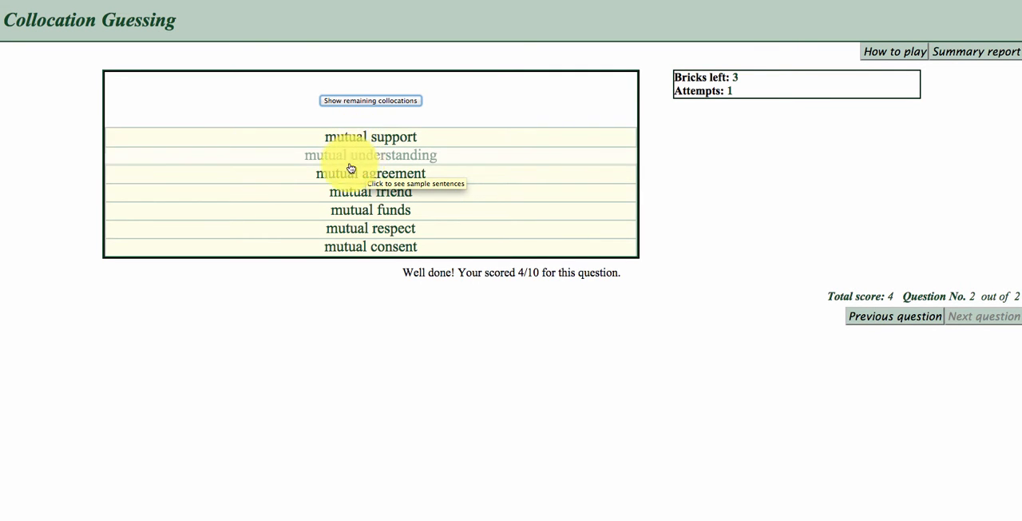
{"action": "left_click", "coordinate": [349, 168]}
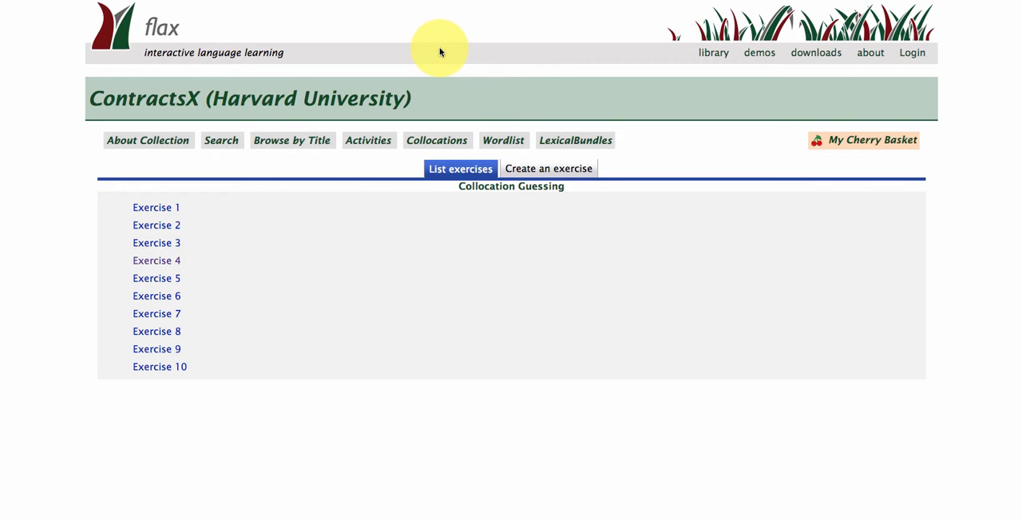
Step: Read the ContractsX About page and follow its FLAX Completing Collocations app link
{"action": "left_click", "coordinate": [368, 140]}
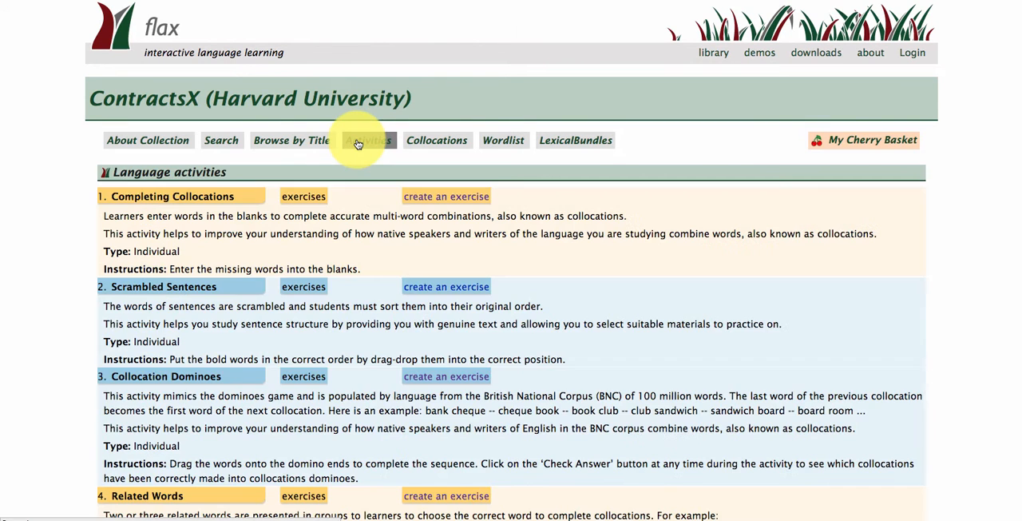
{"action": "mouse_move", "coordinate": [148, 140]}
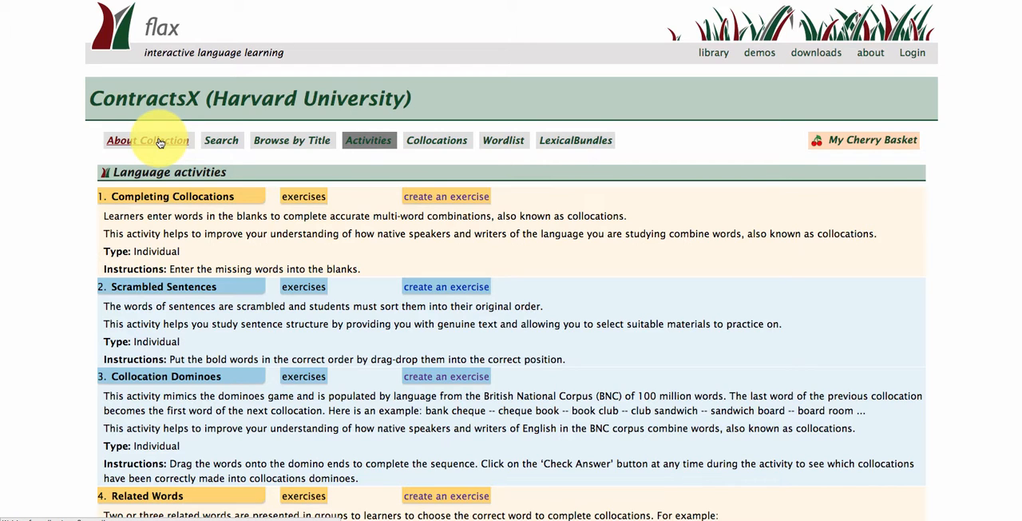
{"action": "mouse_move", "coordinate": [148, 139]}
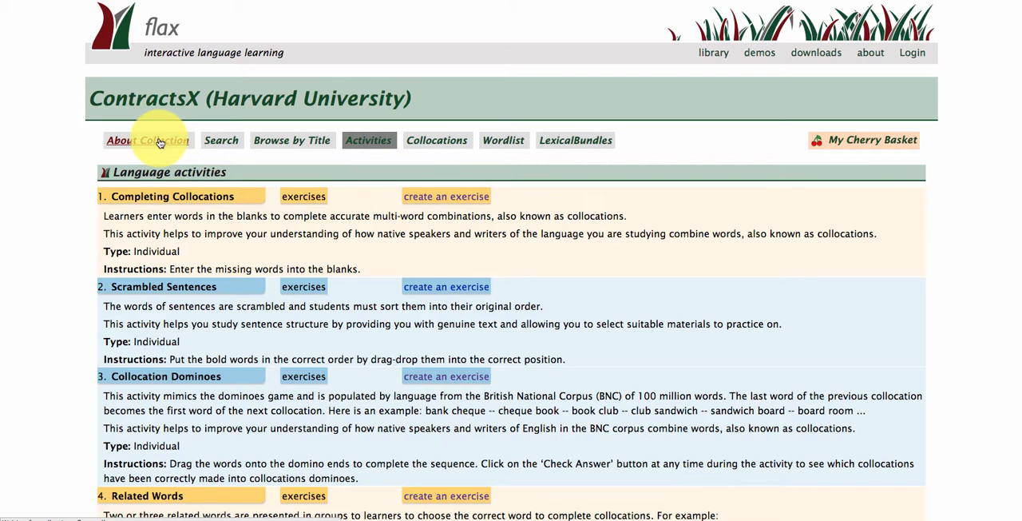
{"action": "left_click", "coordinate": [148, 140]}
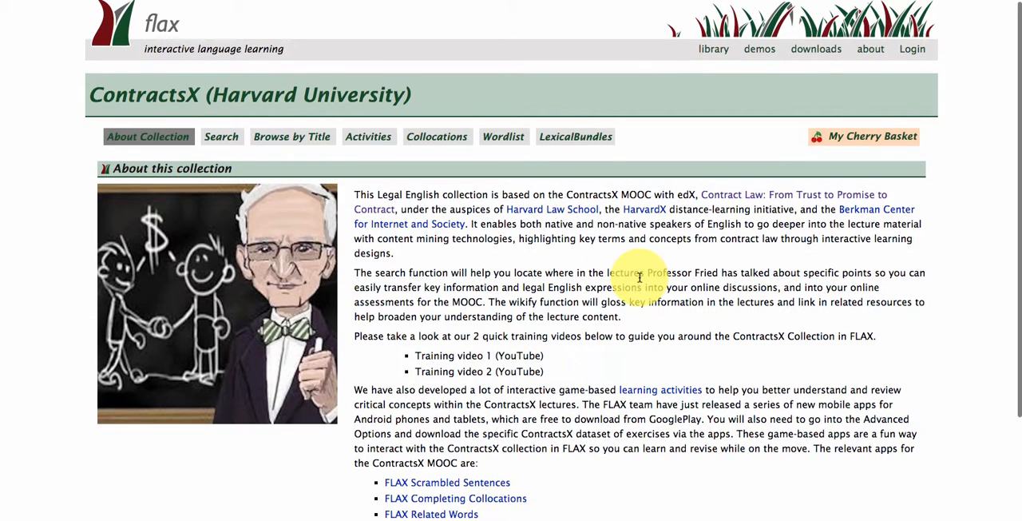
{"action": "scroll", "scroll_direction": "down", "scroll_amount": 3}
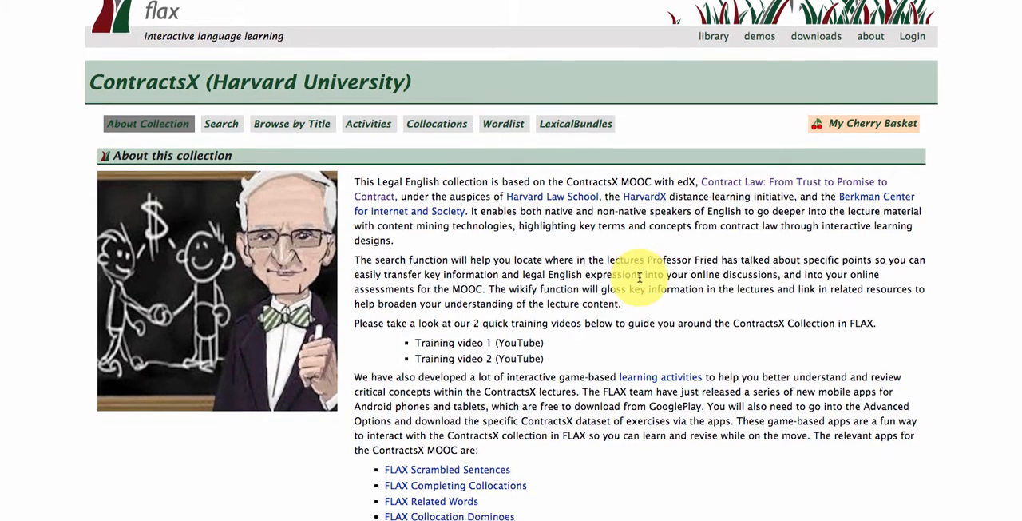
{"action": "scroll", "scroll_direction": "down", "scroll_amount": 3}
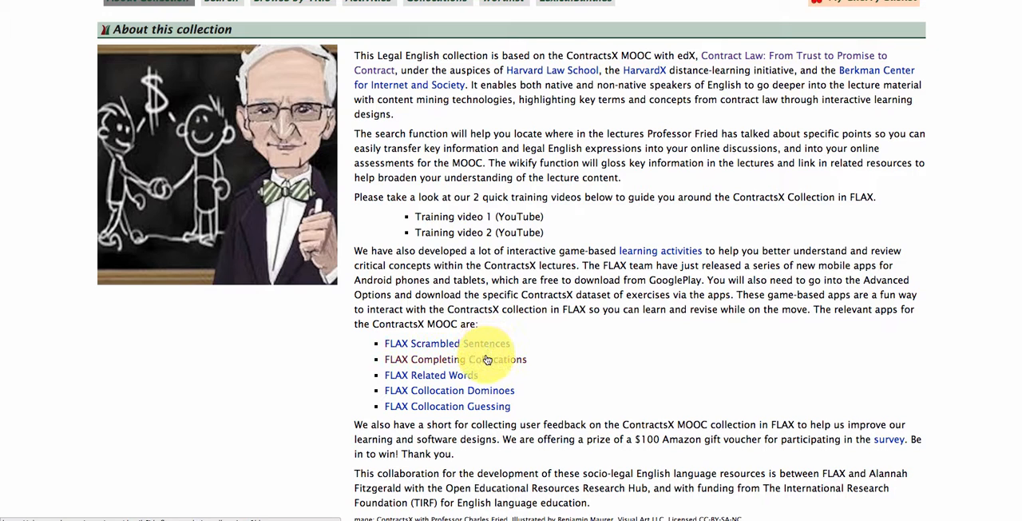
{"action": "left_click", "coordinate": [454, 359]}
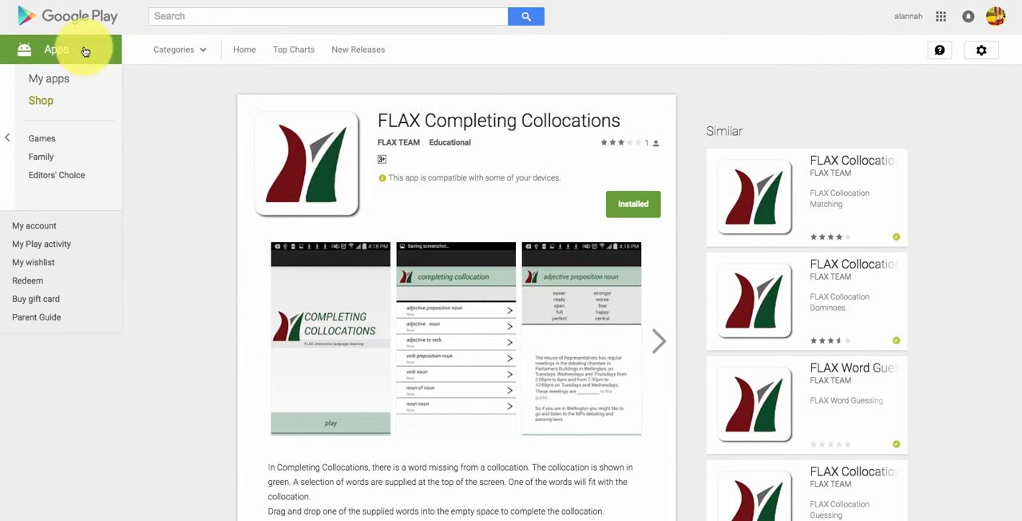
{"action": "mouse_move", "coordinate": [382, 198]}
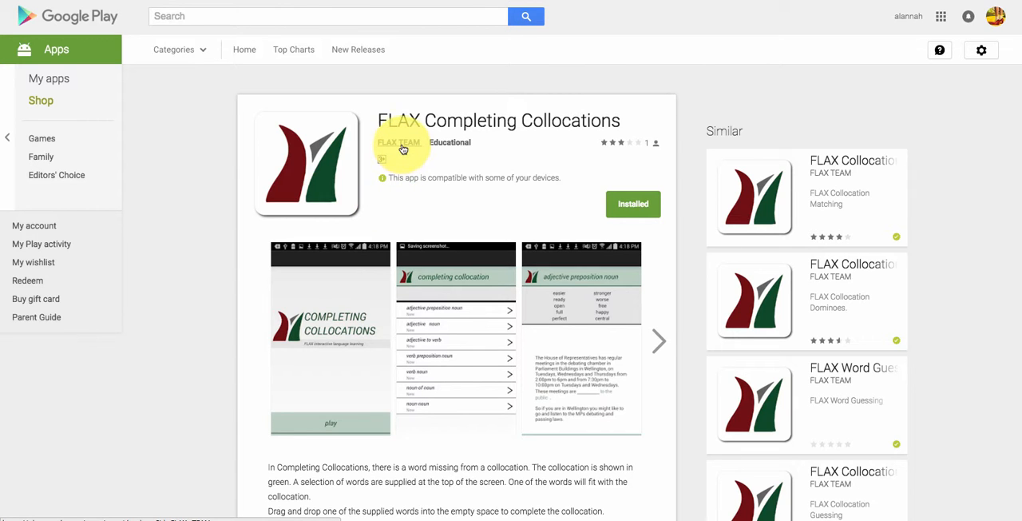
Step: View other FLAX TEAM apps on Google Play, then return to the About page
{"action": "left_click", "coordinate": [400, 142]}
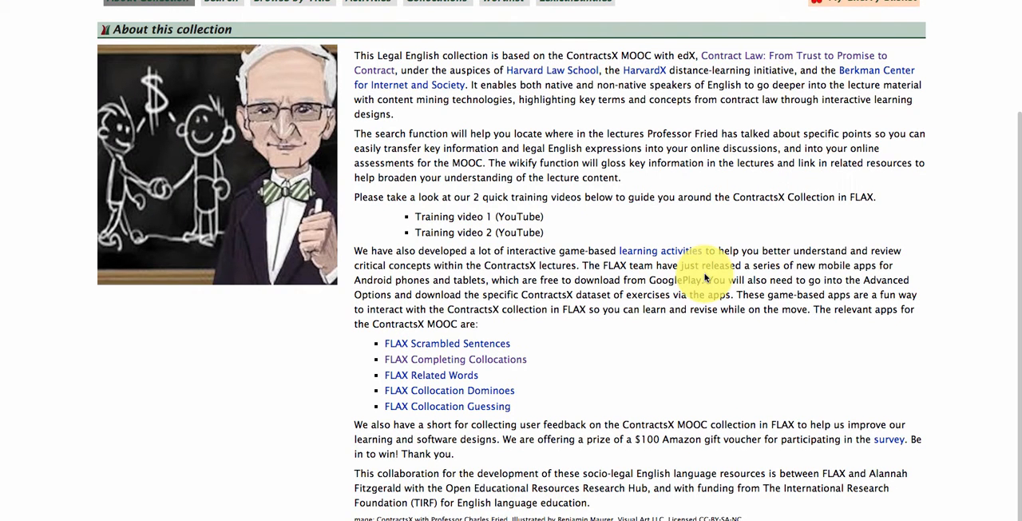
{"action": "scroll", "scroll_direction": "up", "scroll_amount": 3}
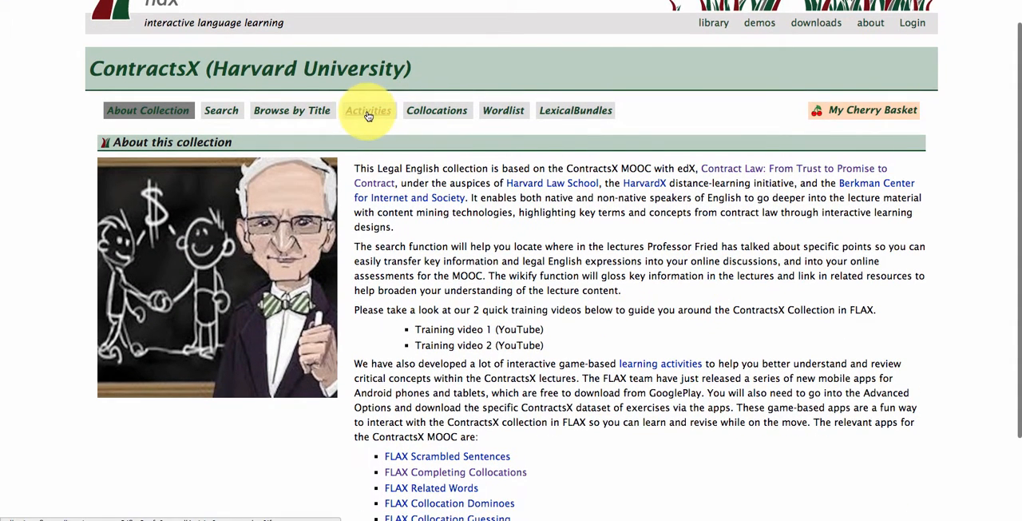
{"action": "left_click", "coordinate": [368, 110]}
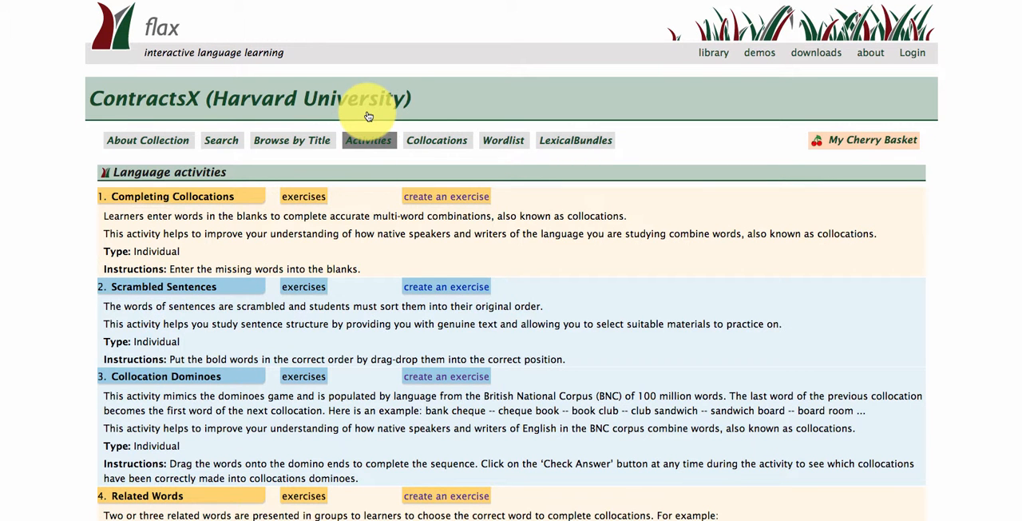
{"action": "scroll", "scroll_direction": "down", "scroll_amount": 3}
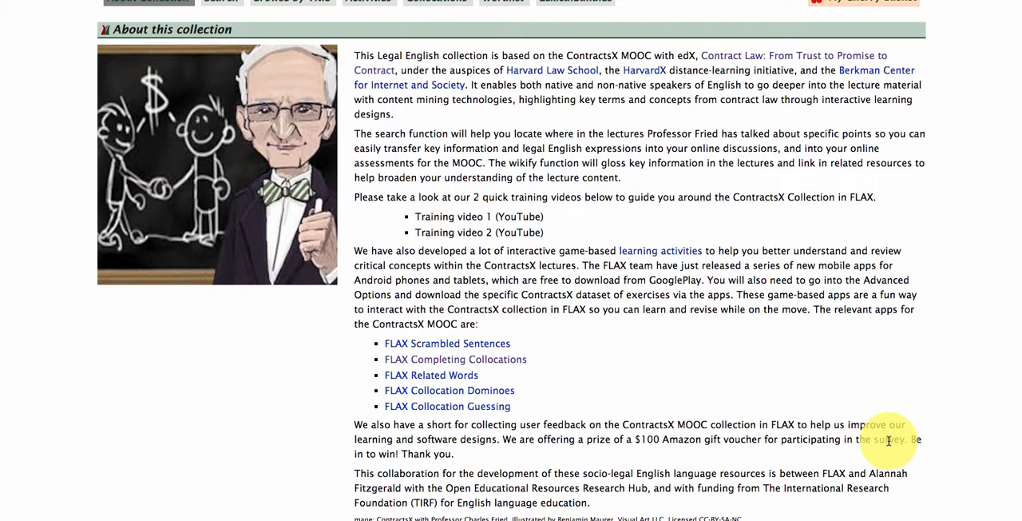
{"action": "mouse_move", "coordinate": [639, 19]}
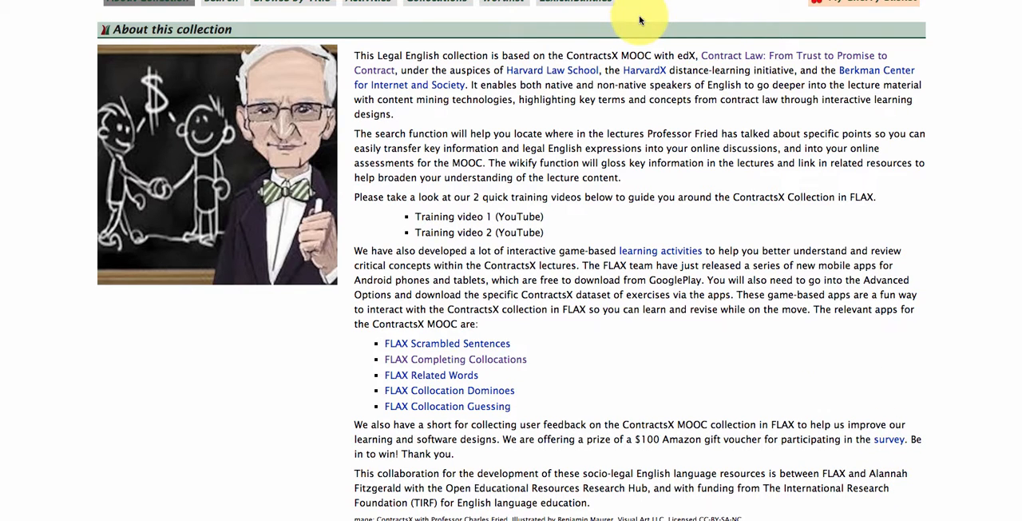